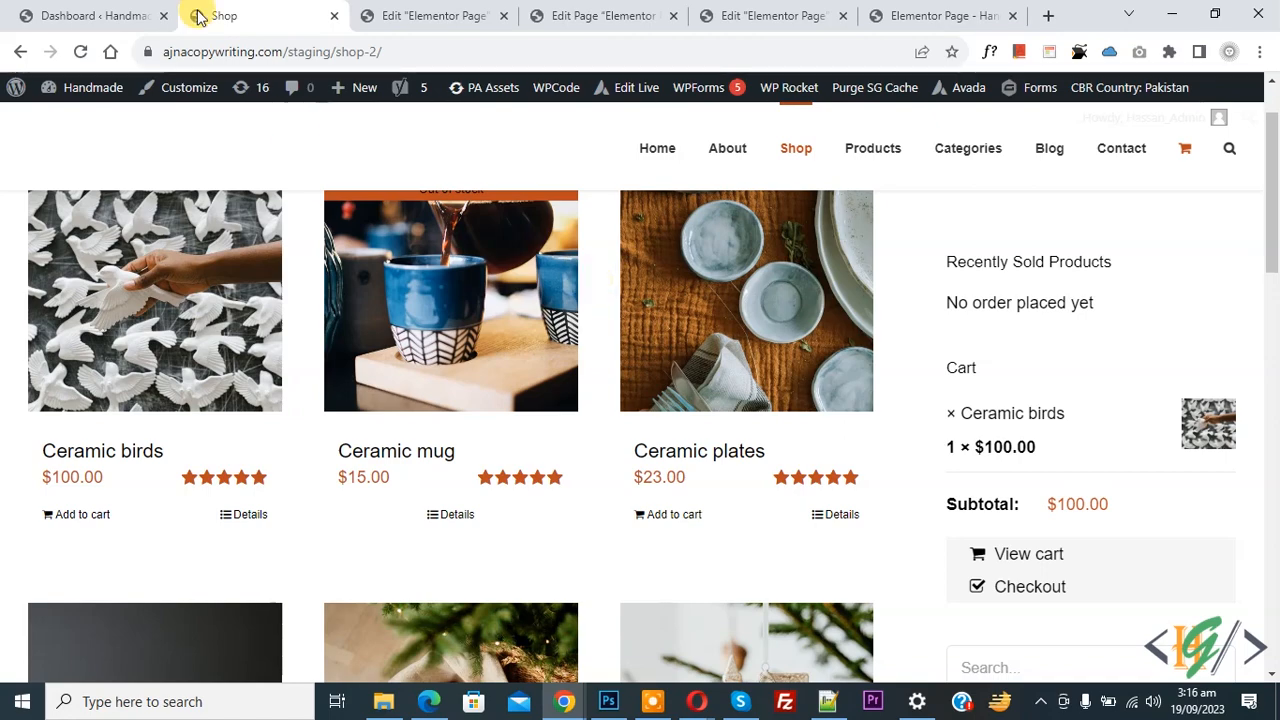
Step: Search the Add Plugins directory for 'wpcode' and confirm WPCode shows as Active
click(90, 16)
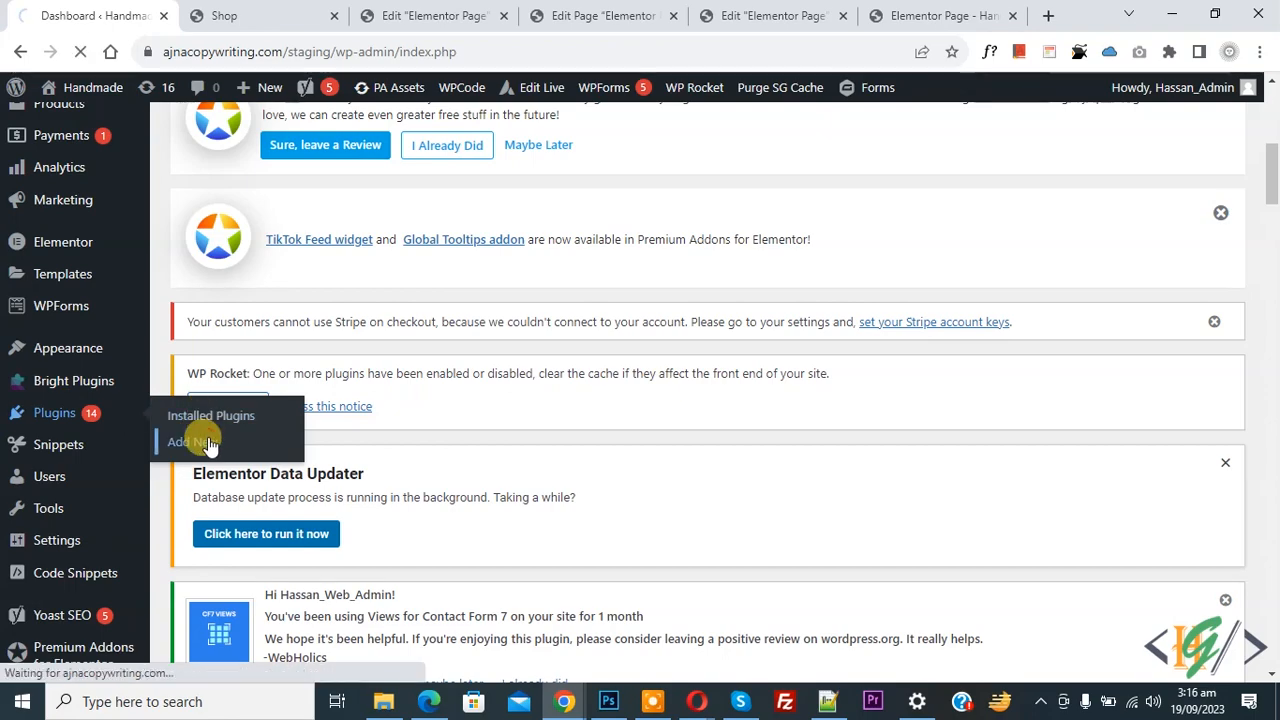
click(190, 442)
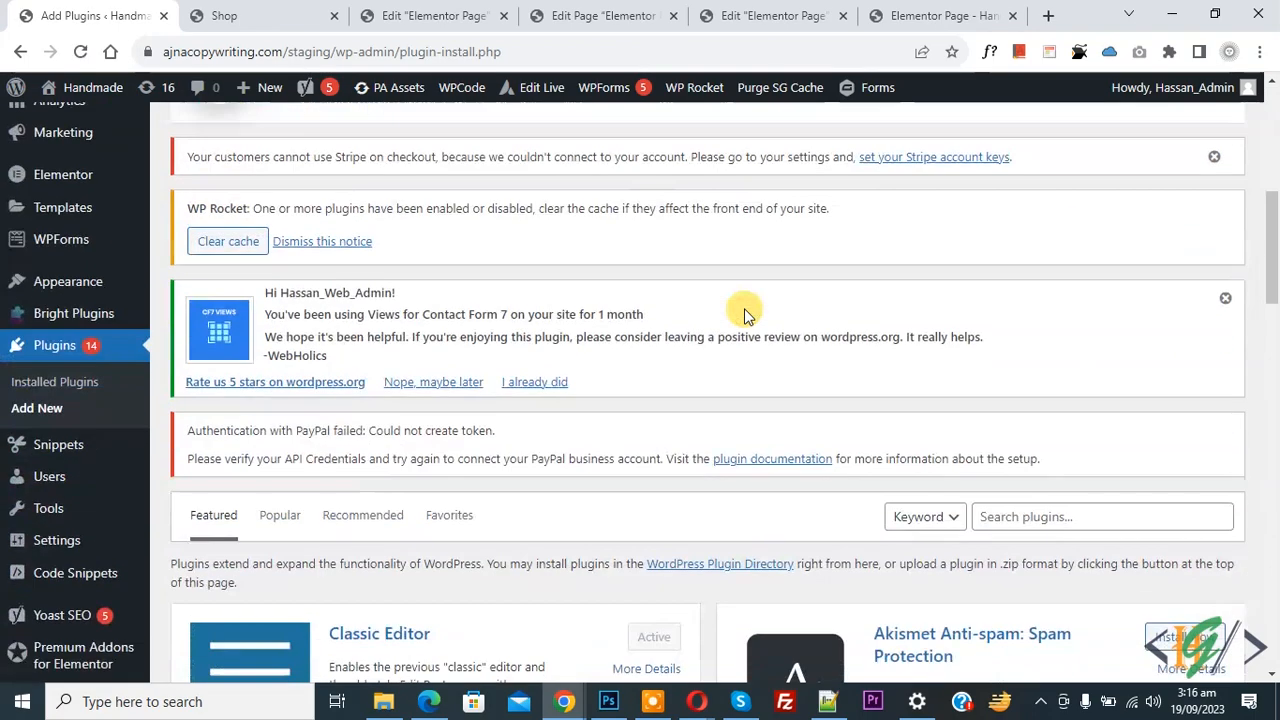
text(w)
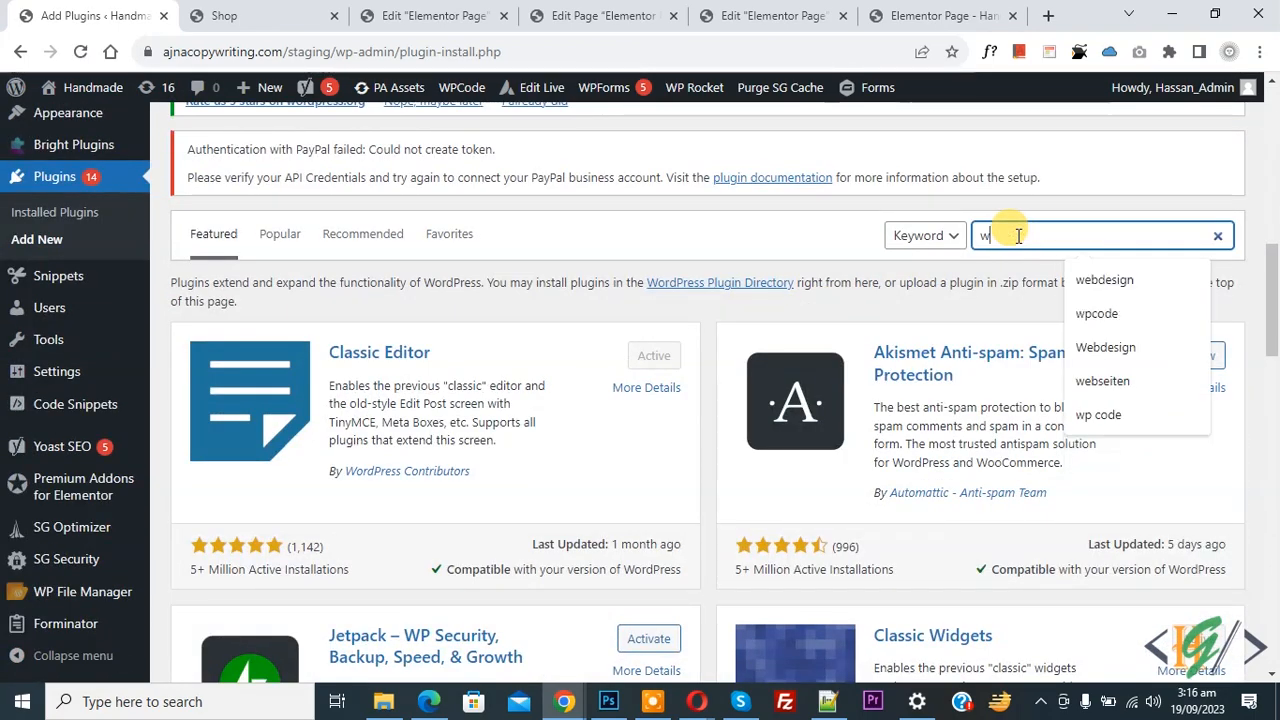
click(1096, 312)
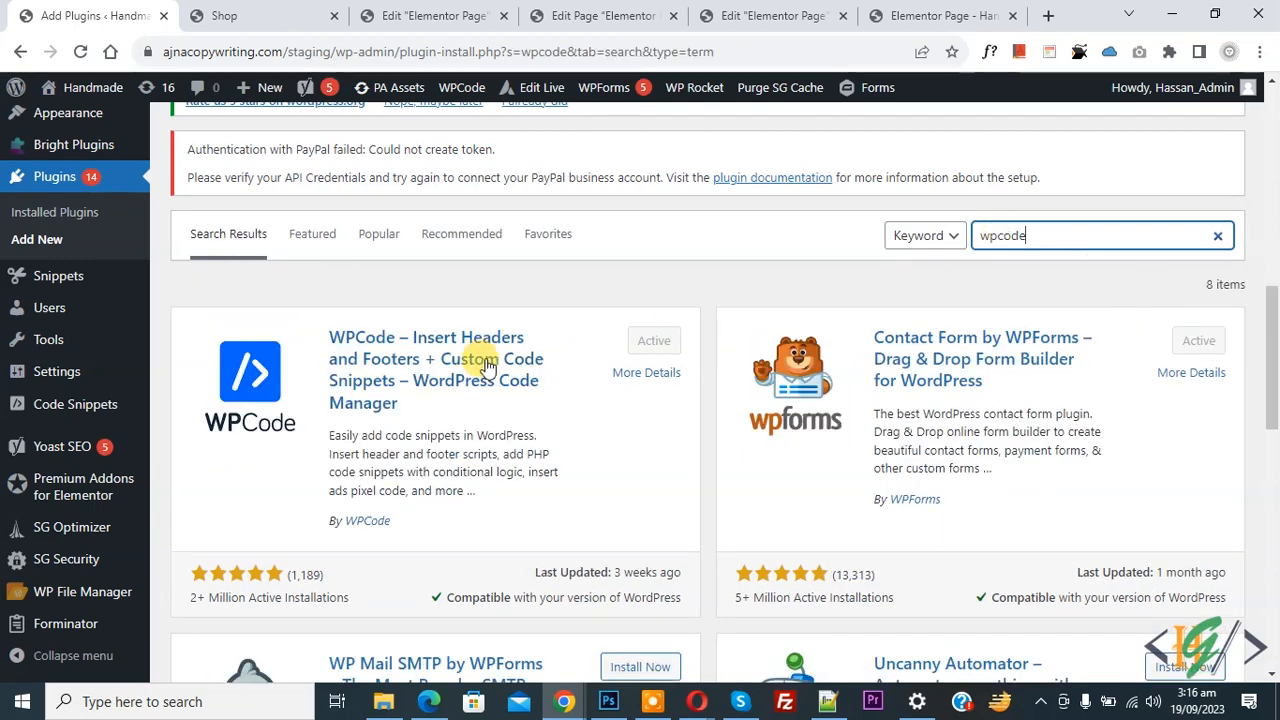
mouse_move(404, 370)
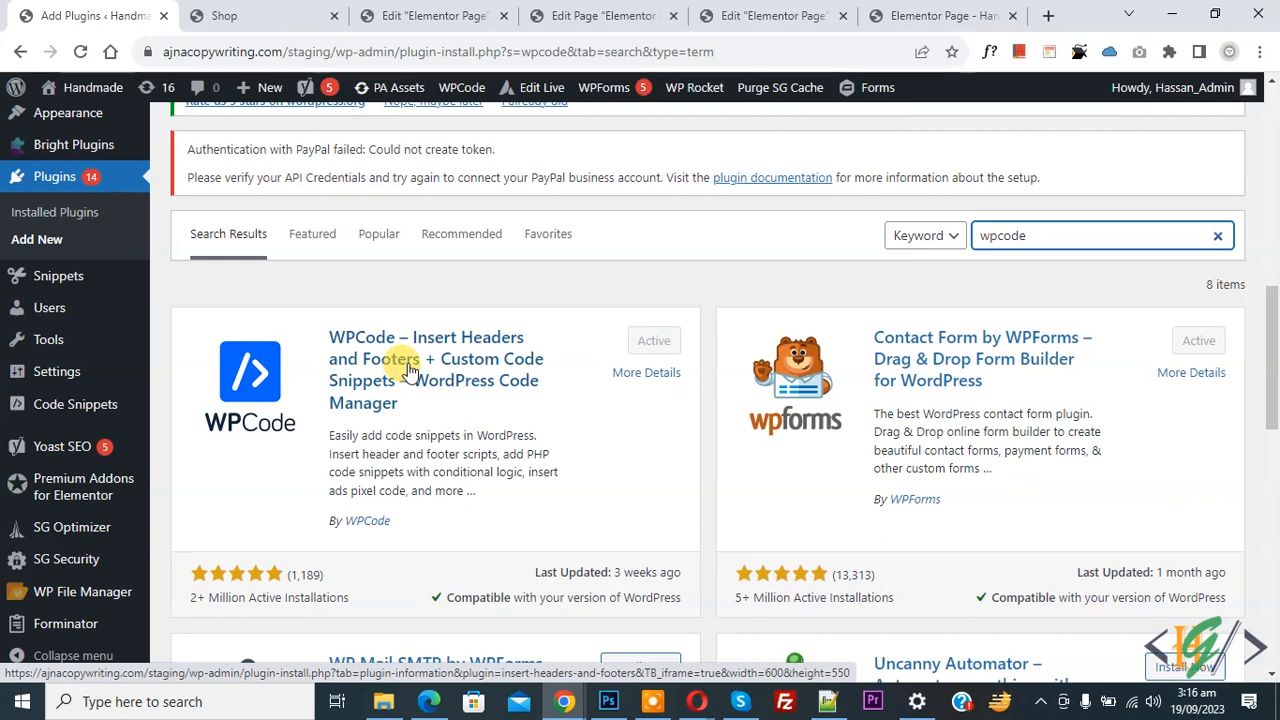
mouse_move(168, 414)
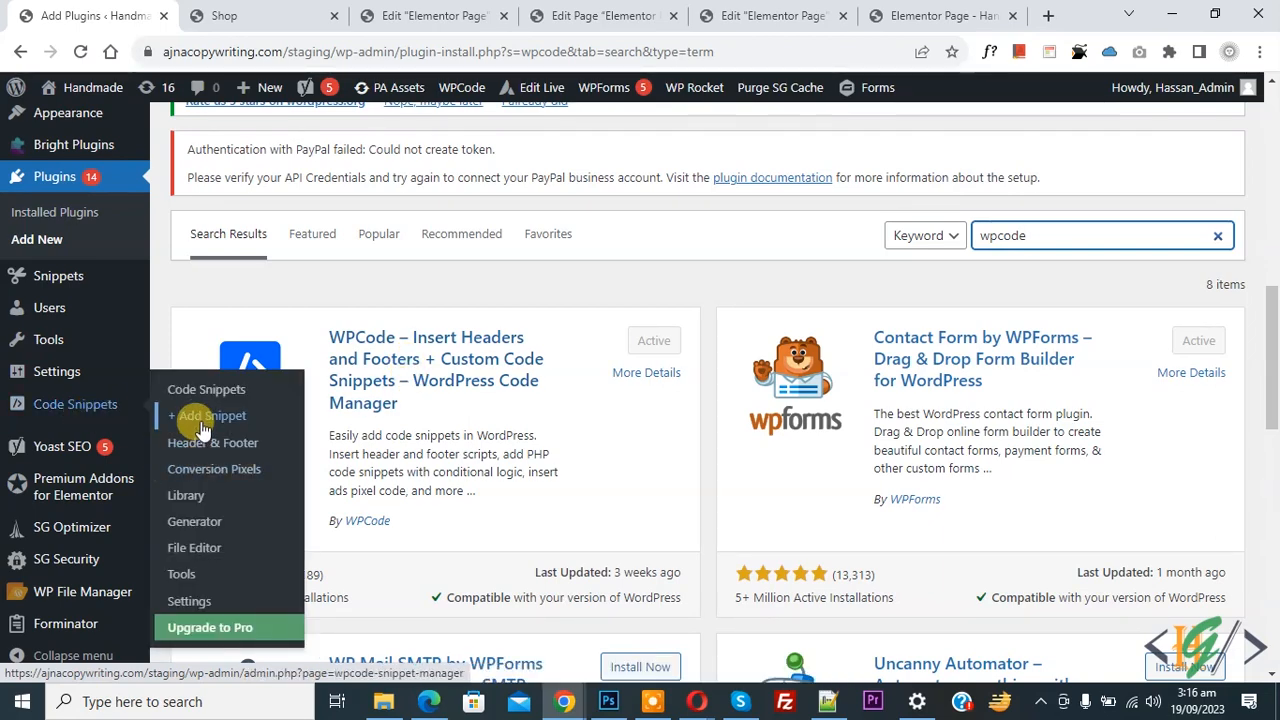
Step: Start a new custom WPCode snippet from scratch with Code Type set to PHP Snippet
click(208, 414)
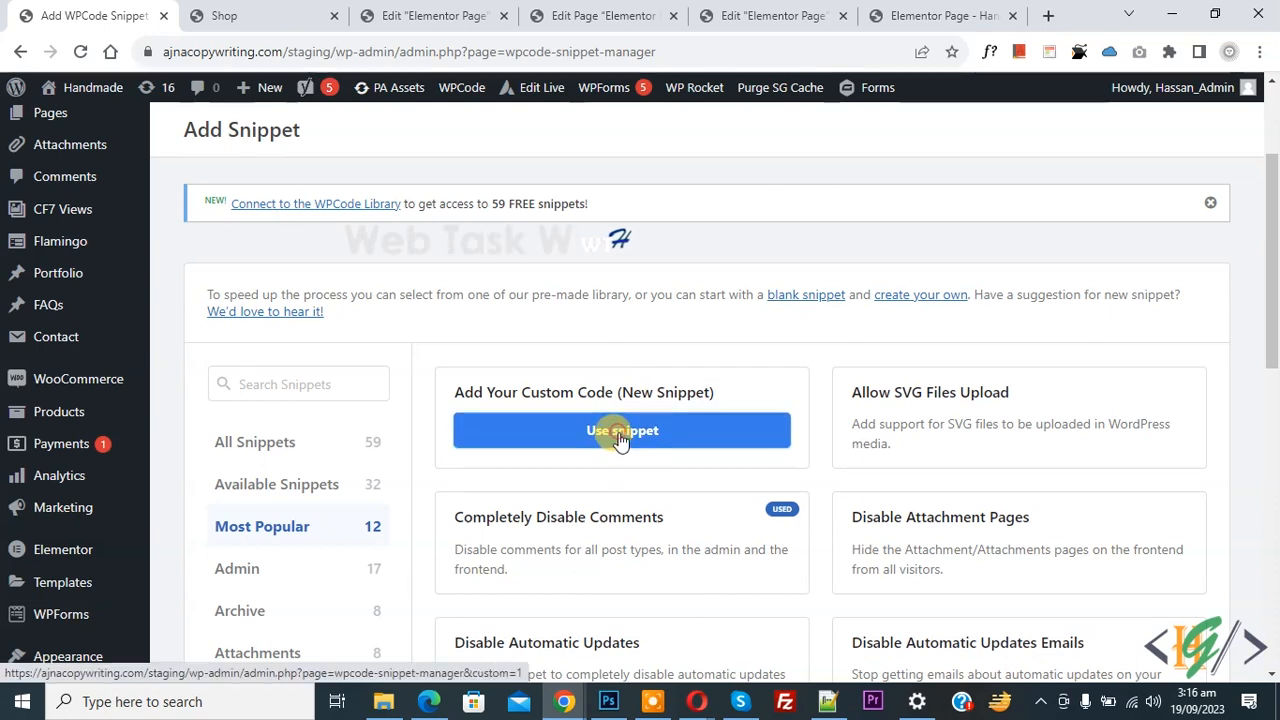
click(620, 430)
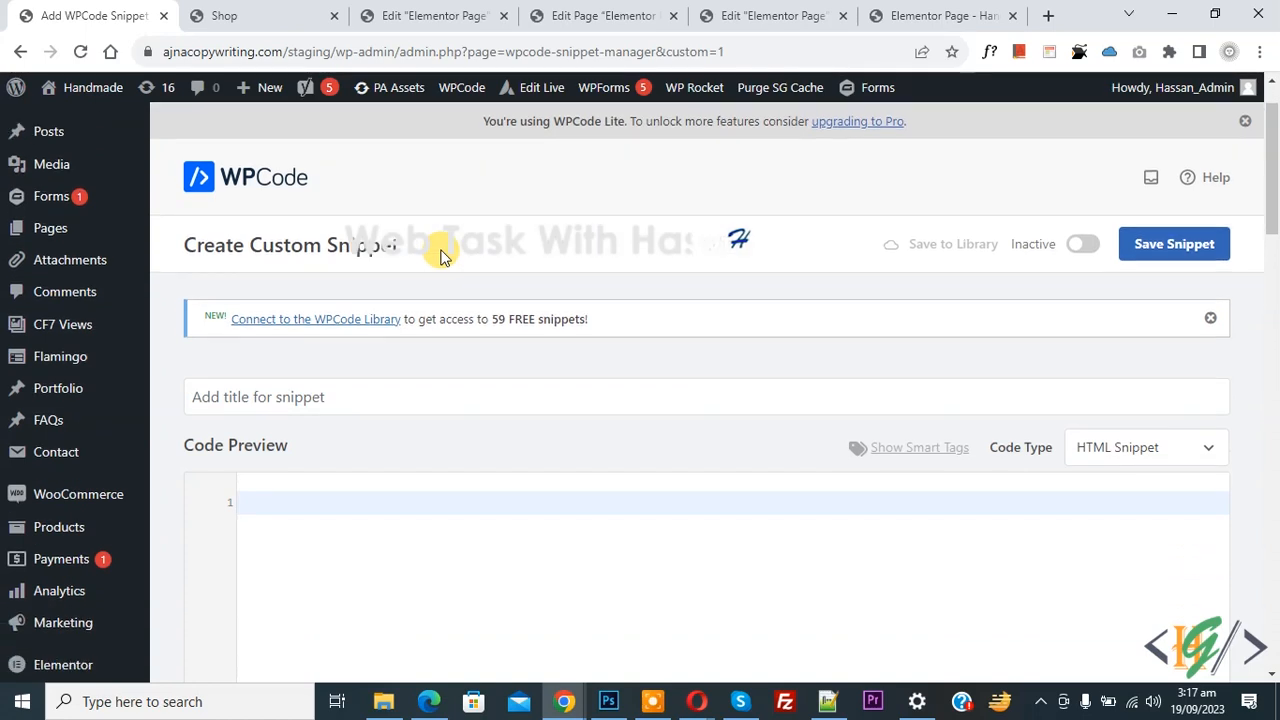
scroll(down, 3)
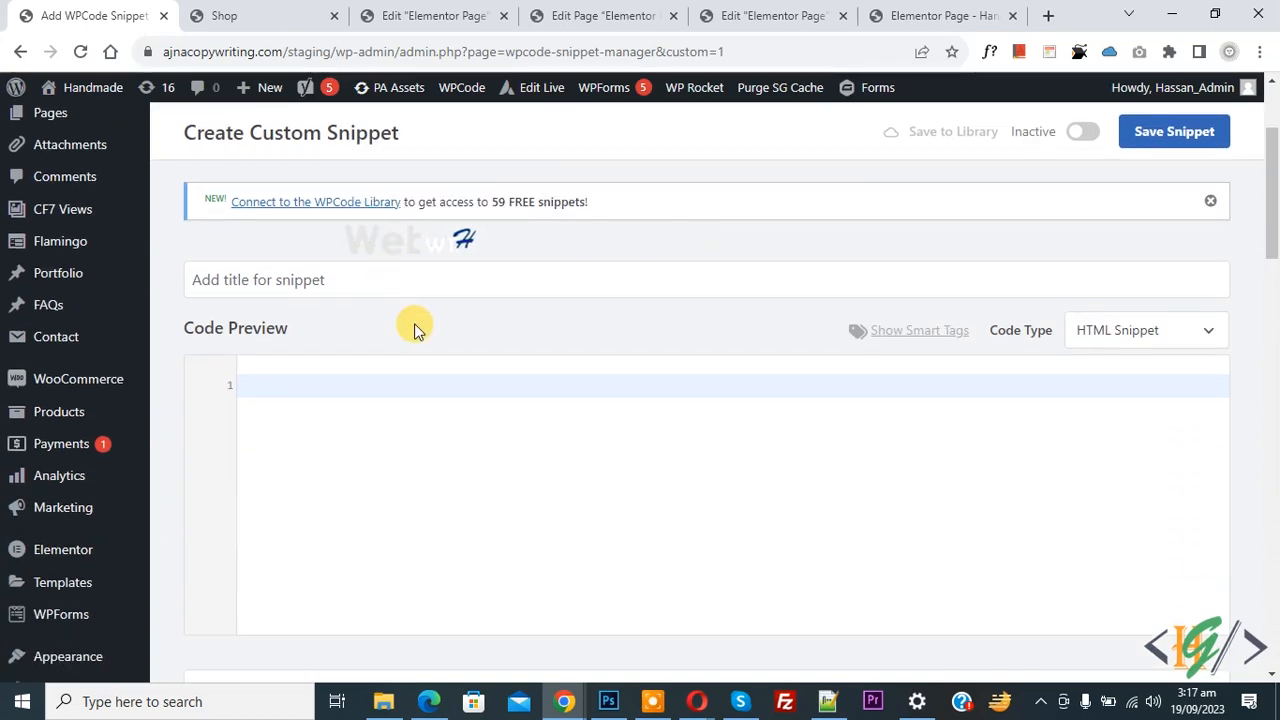
mouse_move(976, 390)
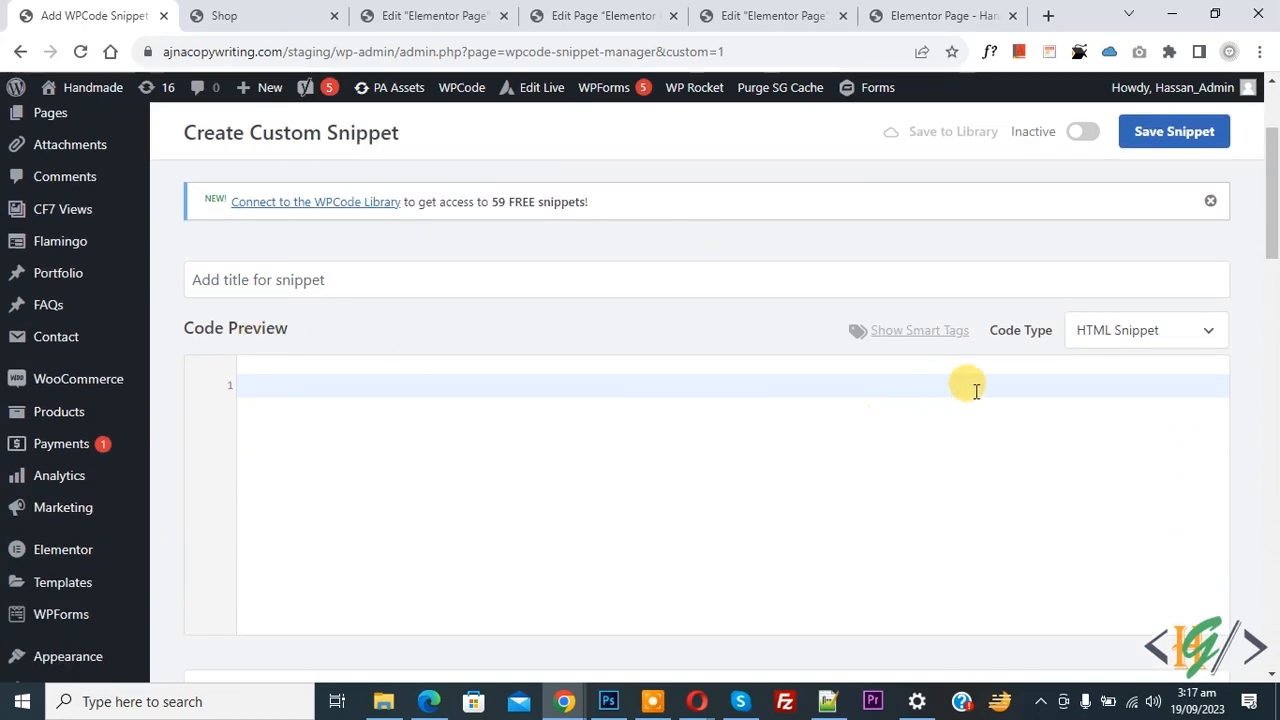
click(1144, 330)
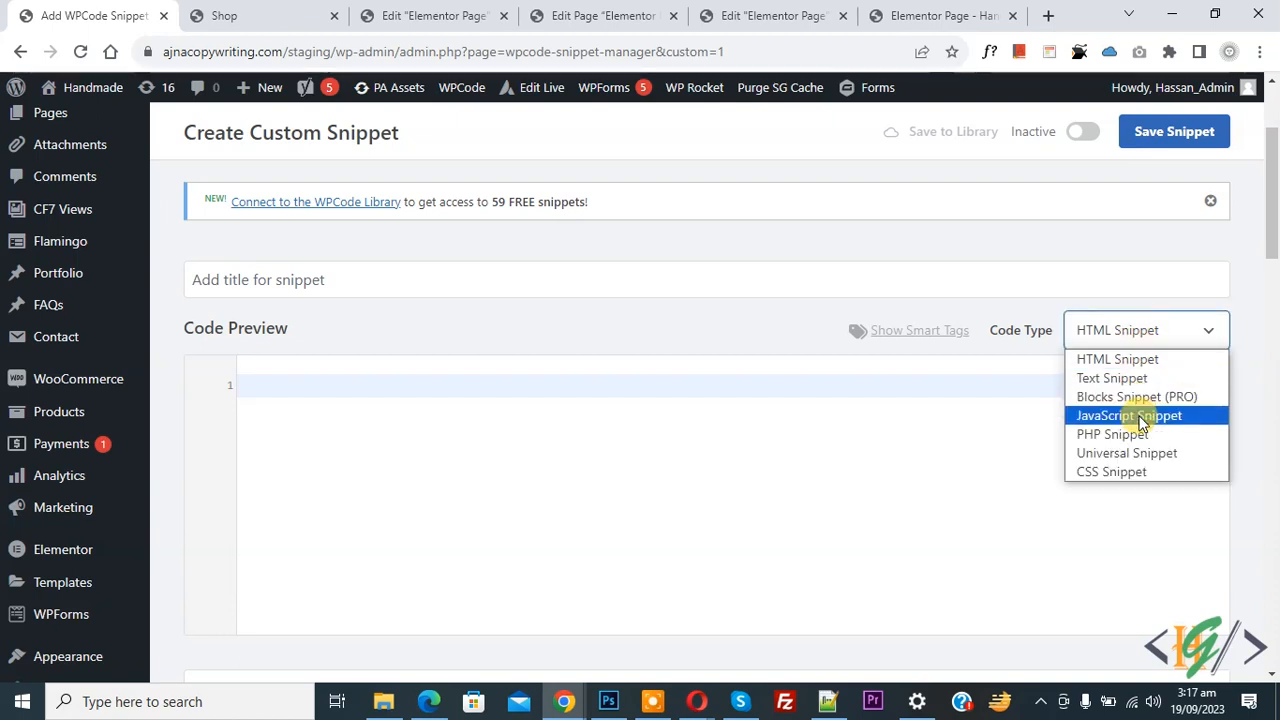
click(1112, 434)
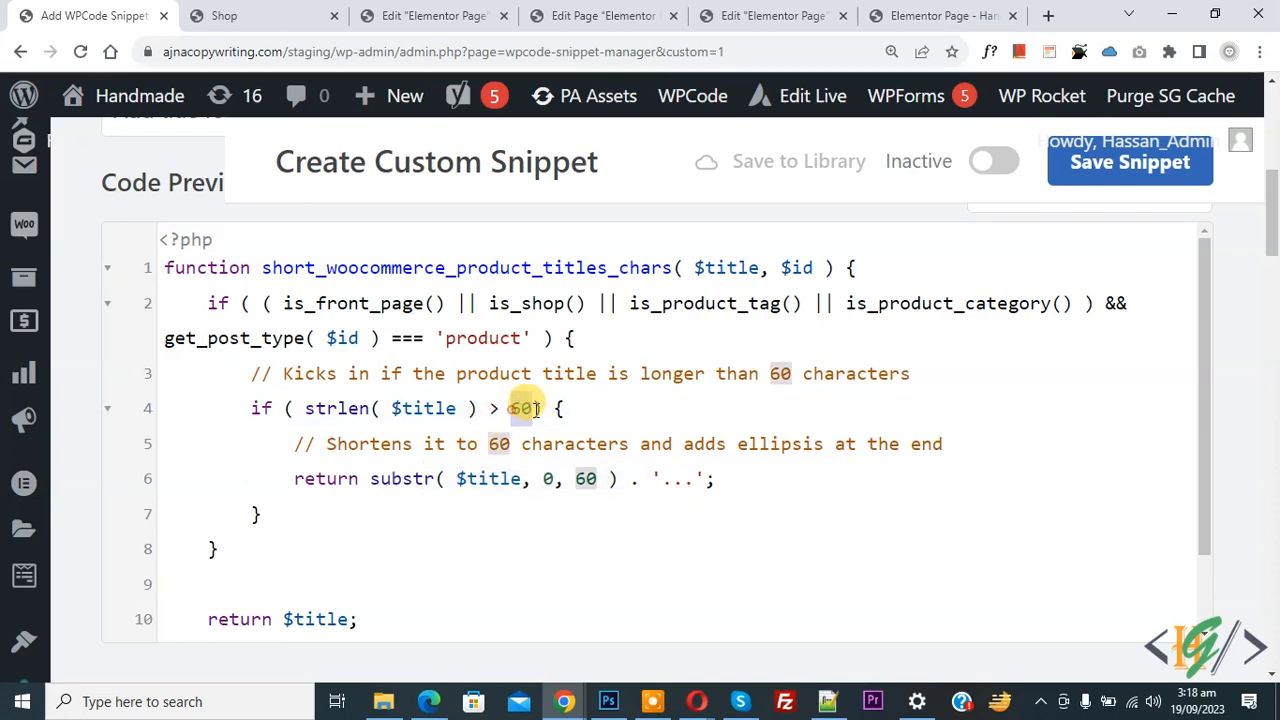
Step: Replace 60 with 10 in the strlen condition, substr length and comment of the PHP code
text(1)
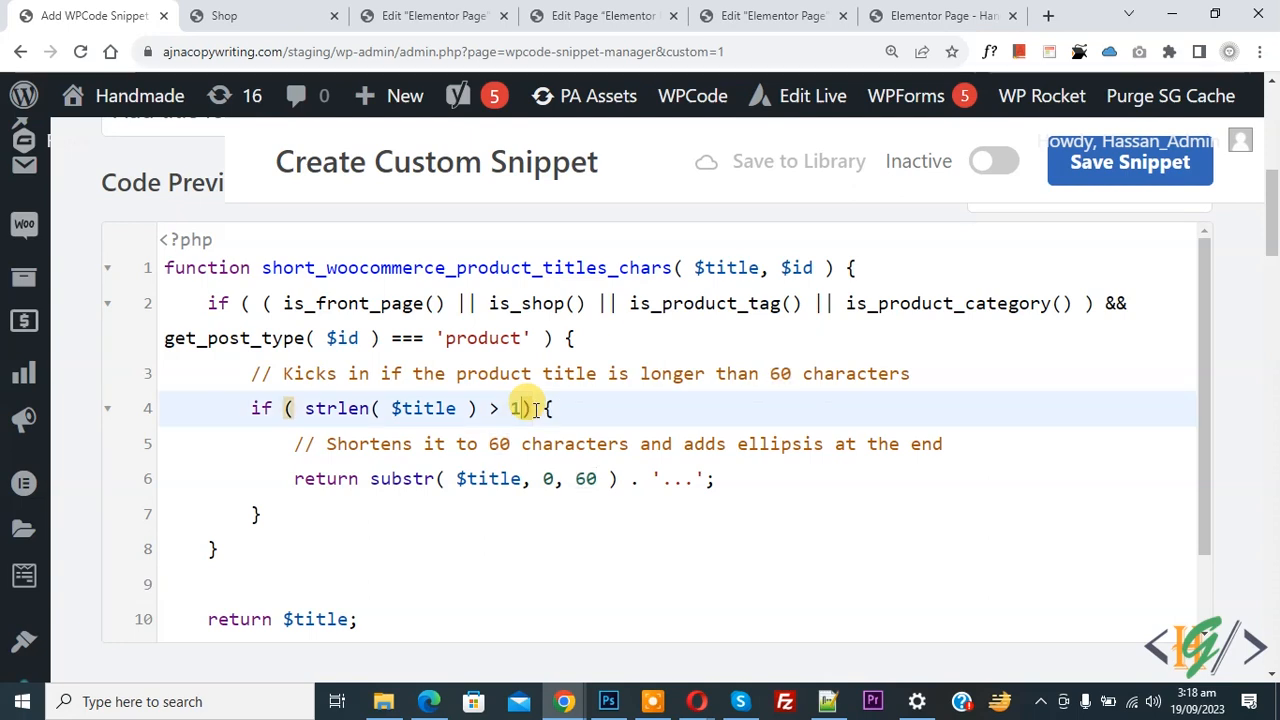
text(0)
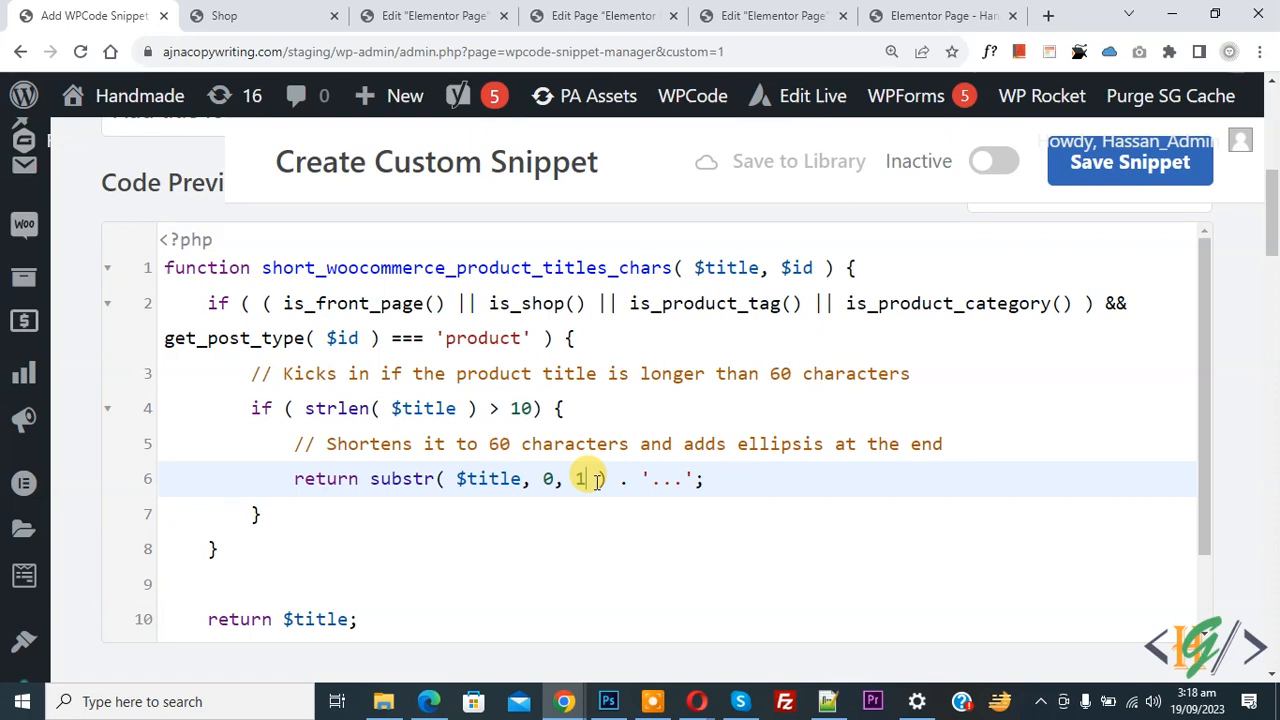
text(0)
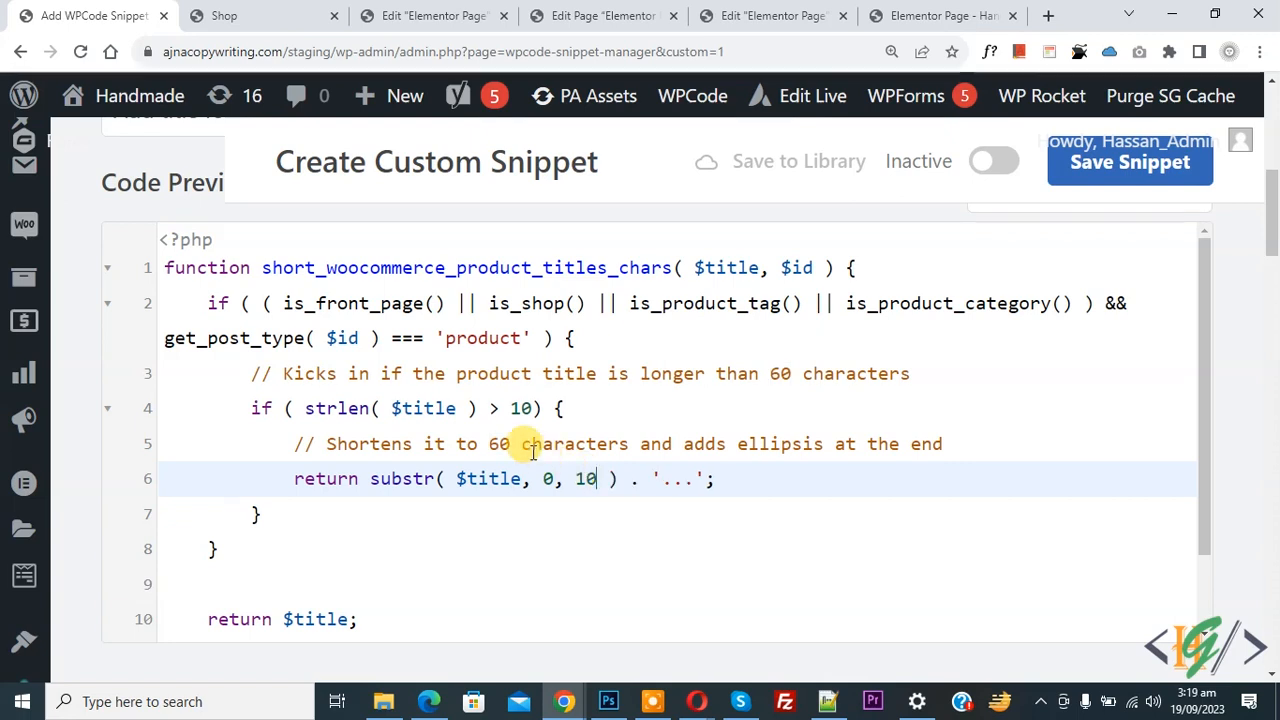
mouse_move(516, 444)
text(1)
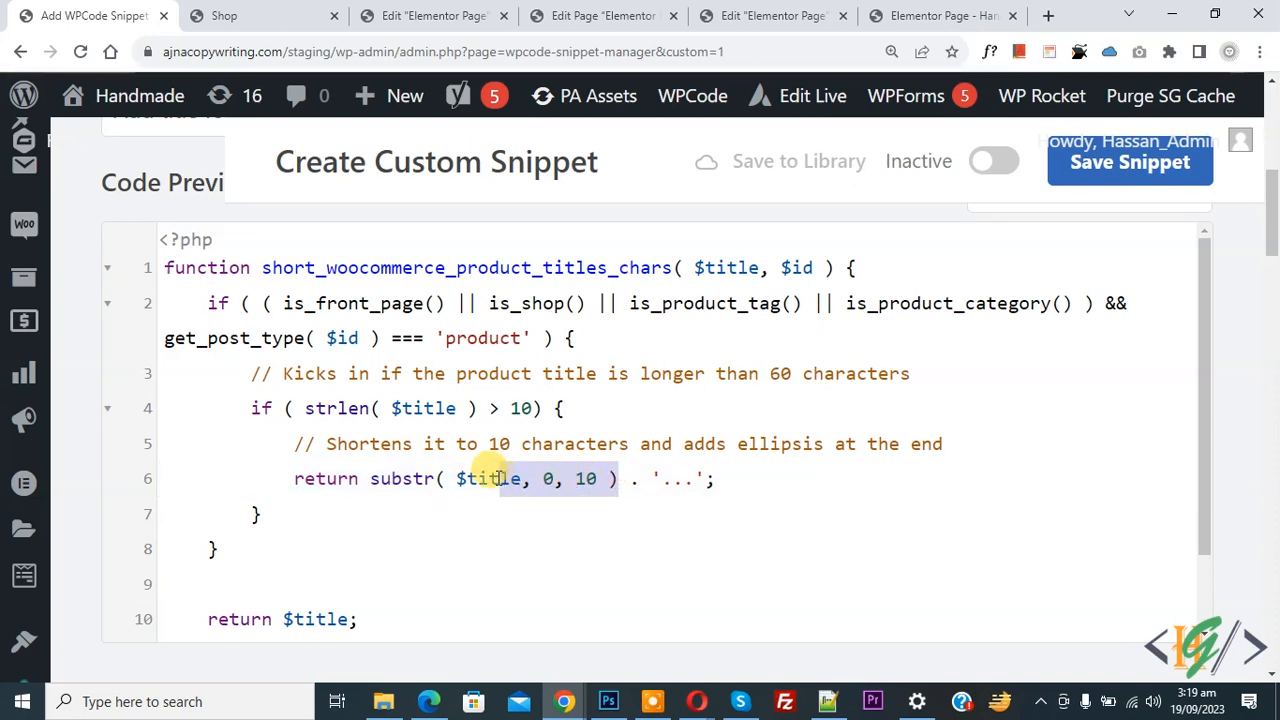
scroll(down, 3)
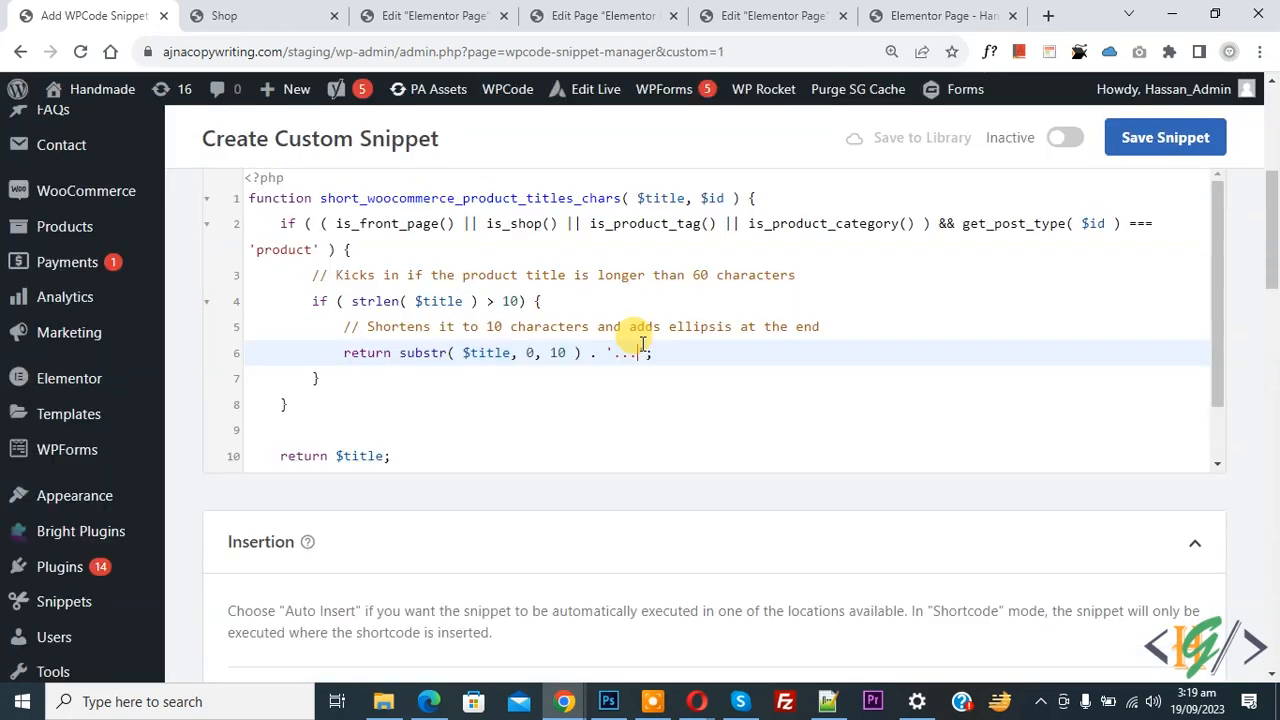
Step: Toggle the product-title snippet to Active, save it, and switch to the Shop page
scroll(down, 3)
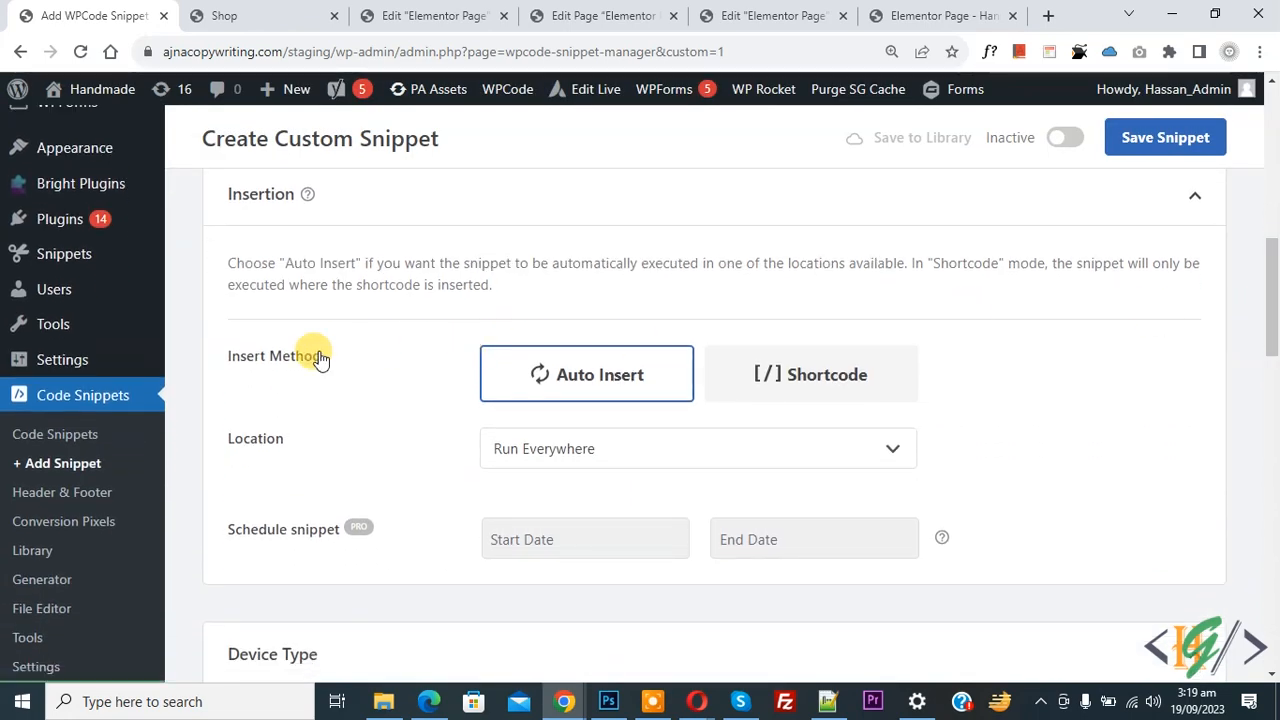
mouse_move(544, 448)
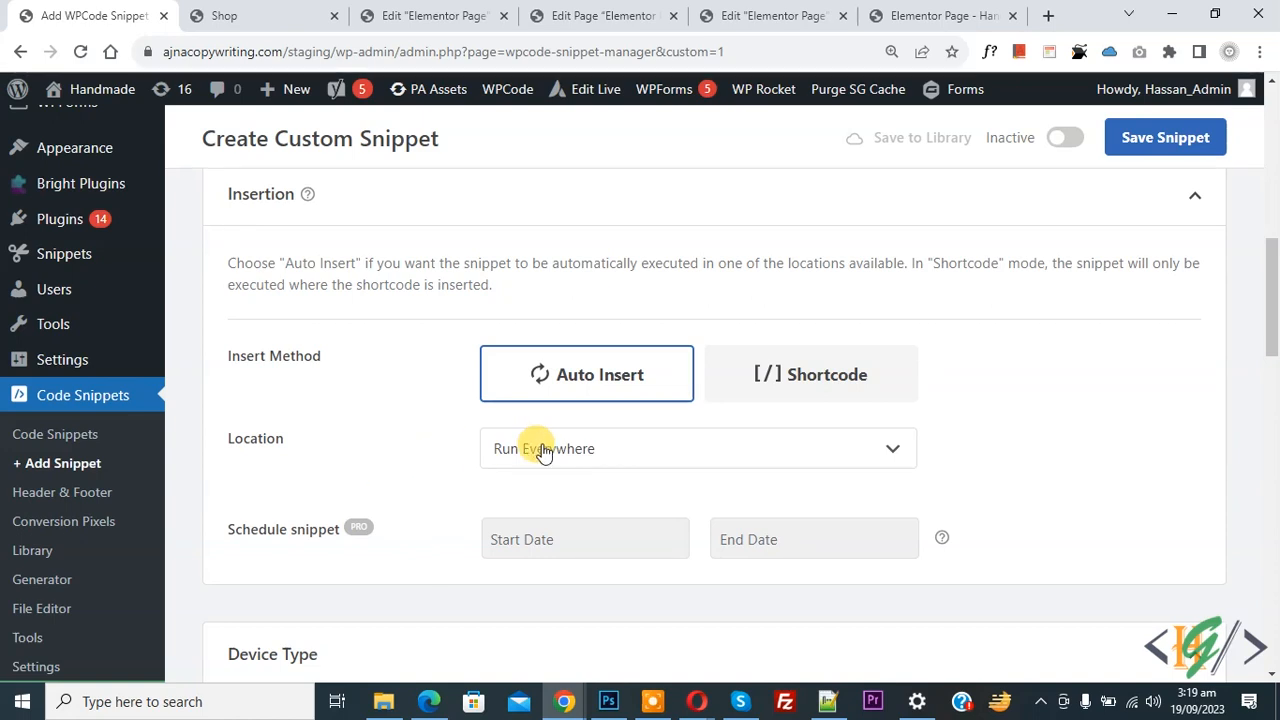
click(1064, 136)
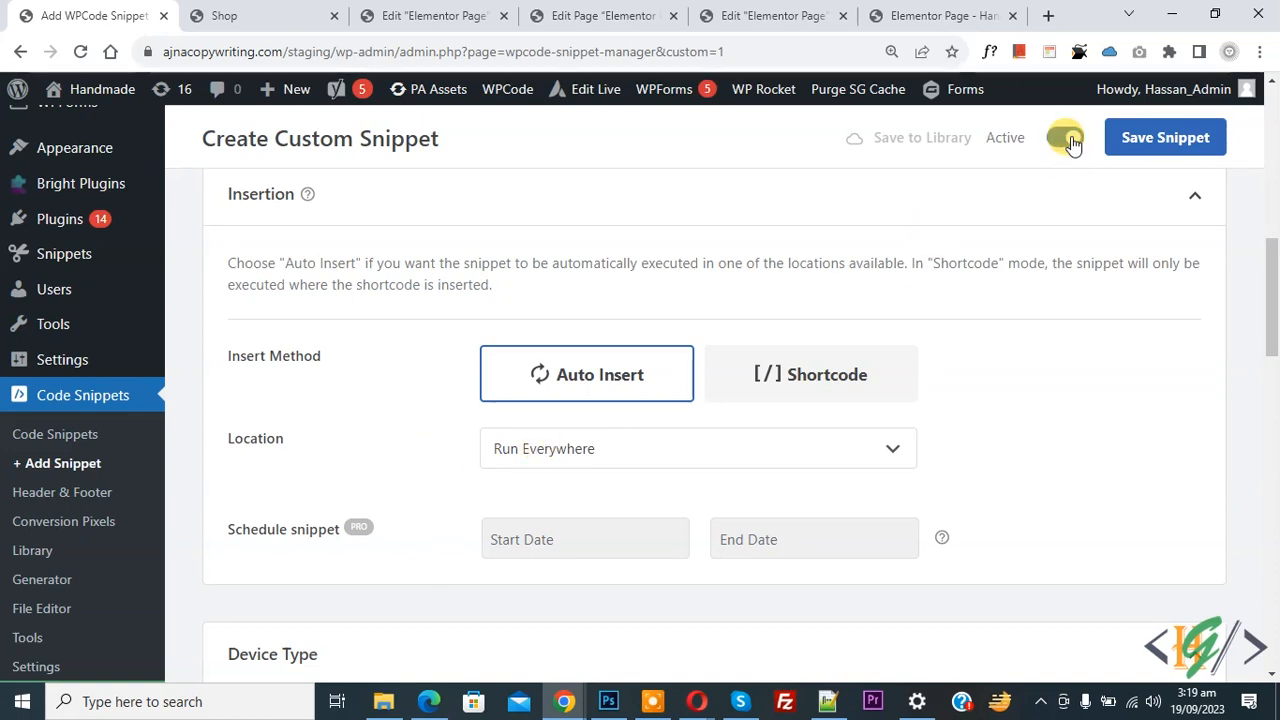
click(1164, 136)
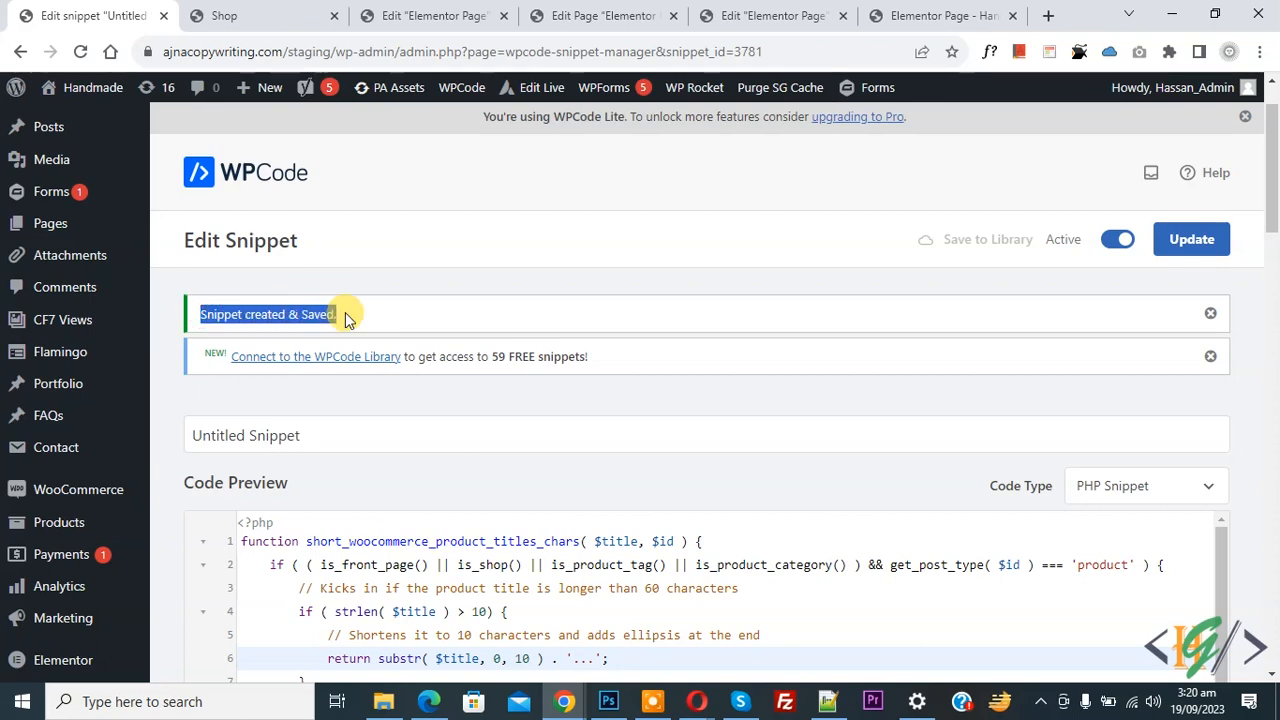
click(250, 16)
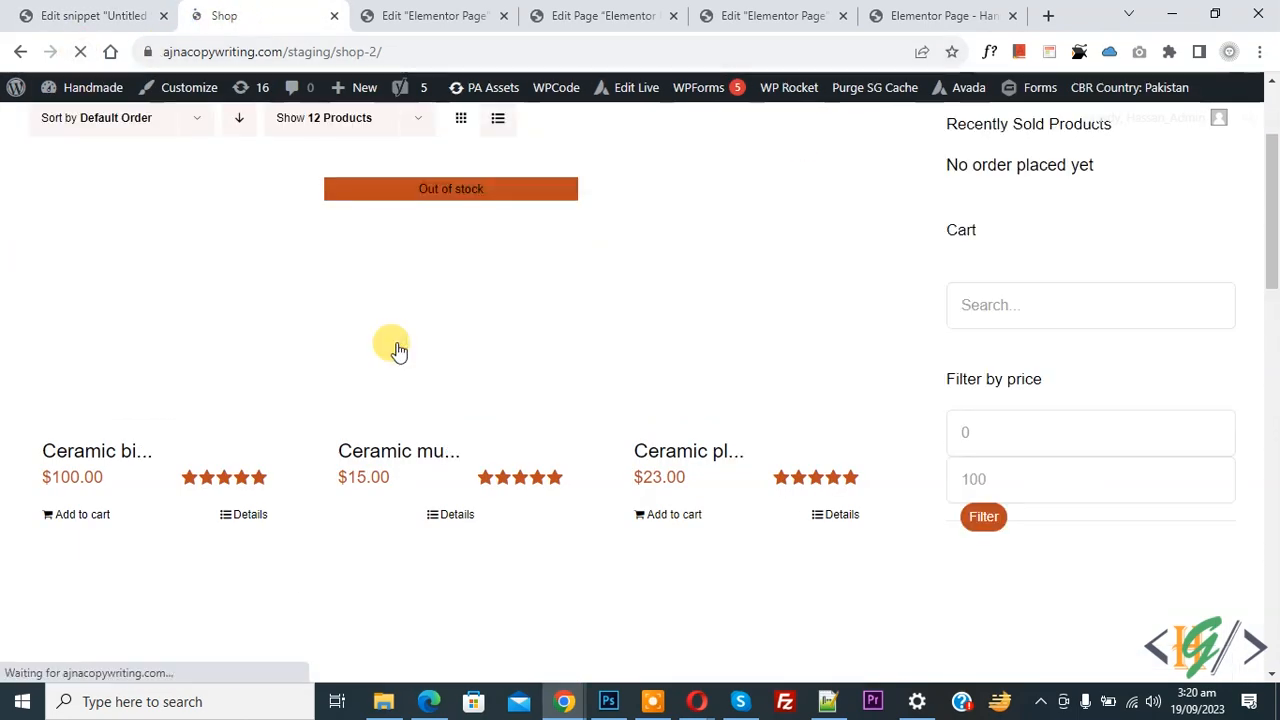
Step: Verify shop titles are cut to 10 characters with ellipsis, and fix the snippet comment to say 10
click(82, 514)
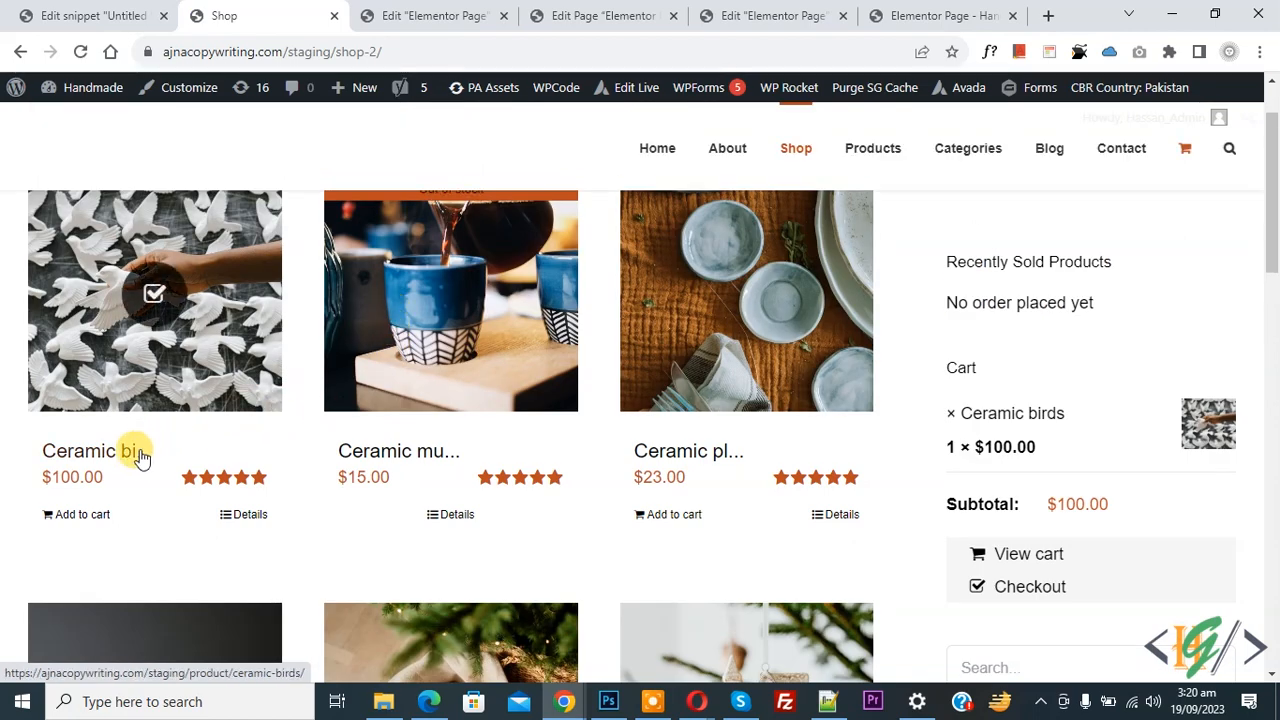
mouse_move(96, 464)
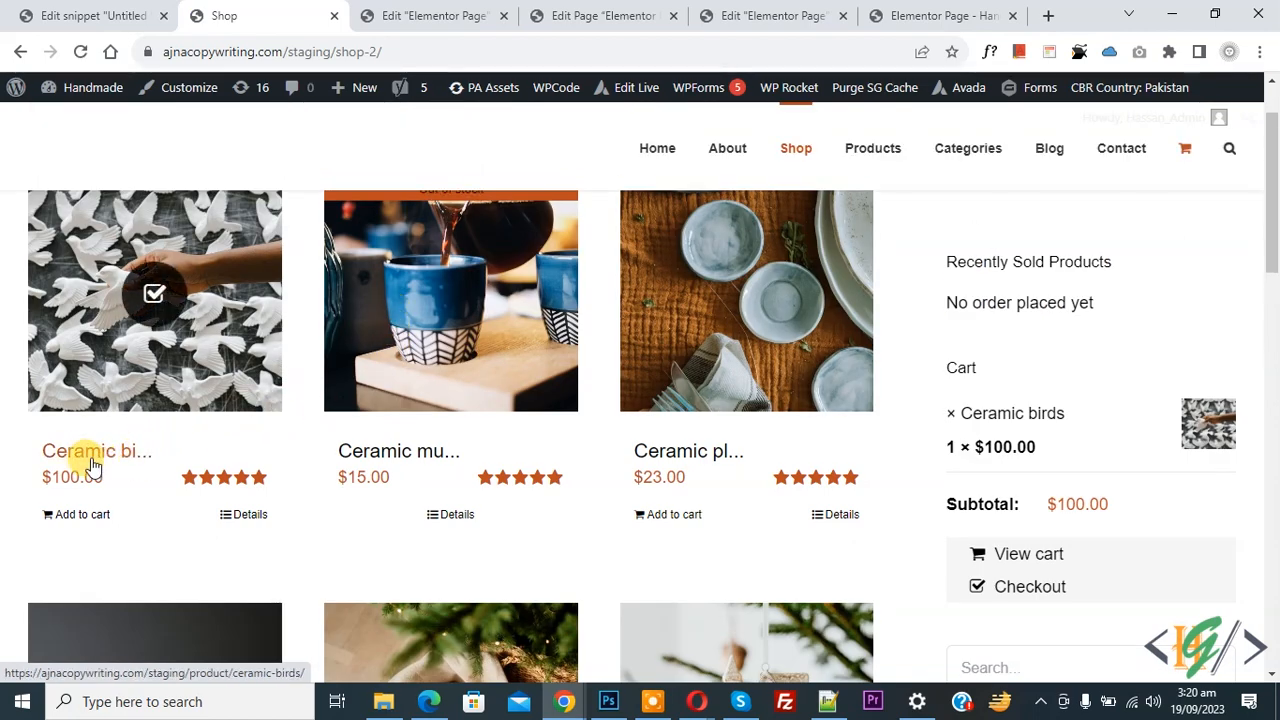
click(90, 16)
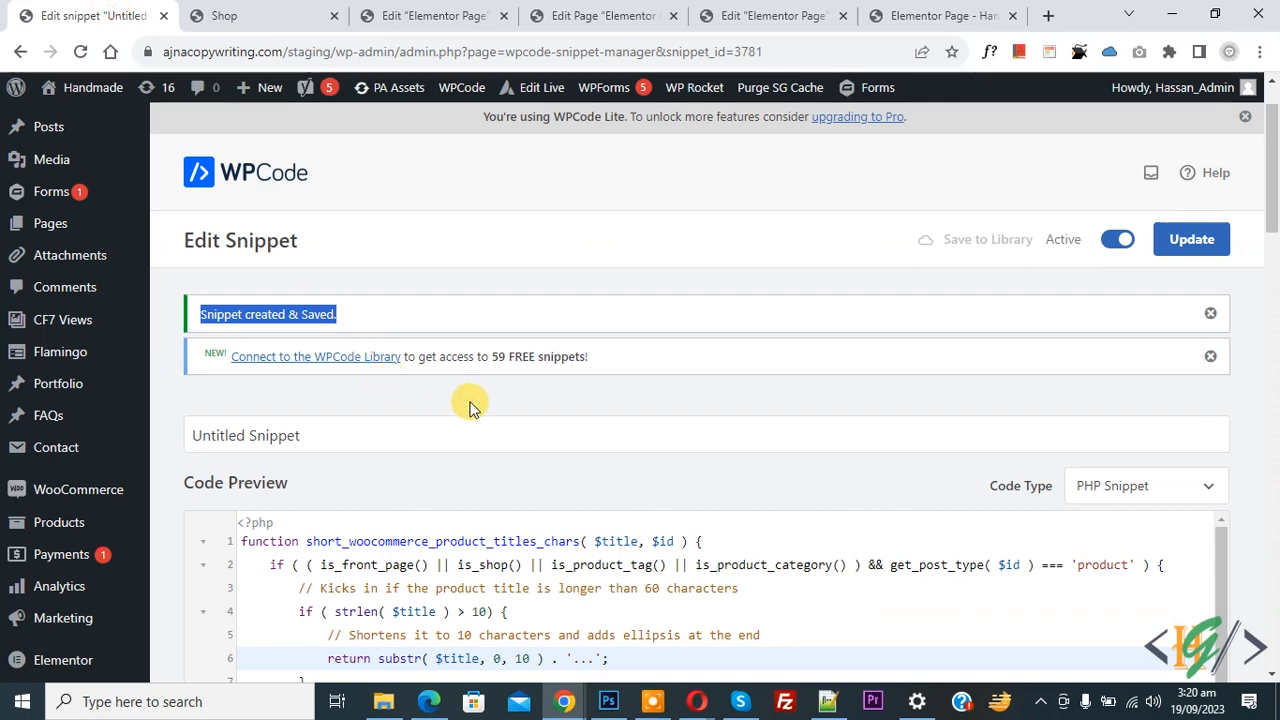
scroll(down, 3)
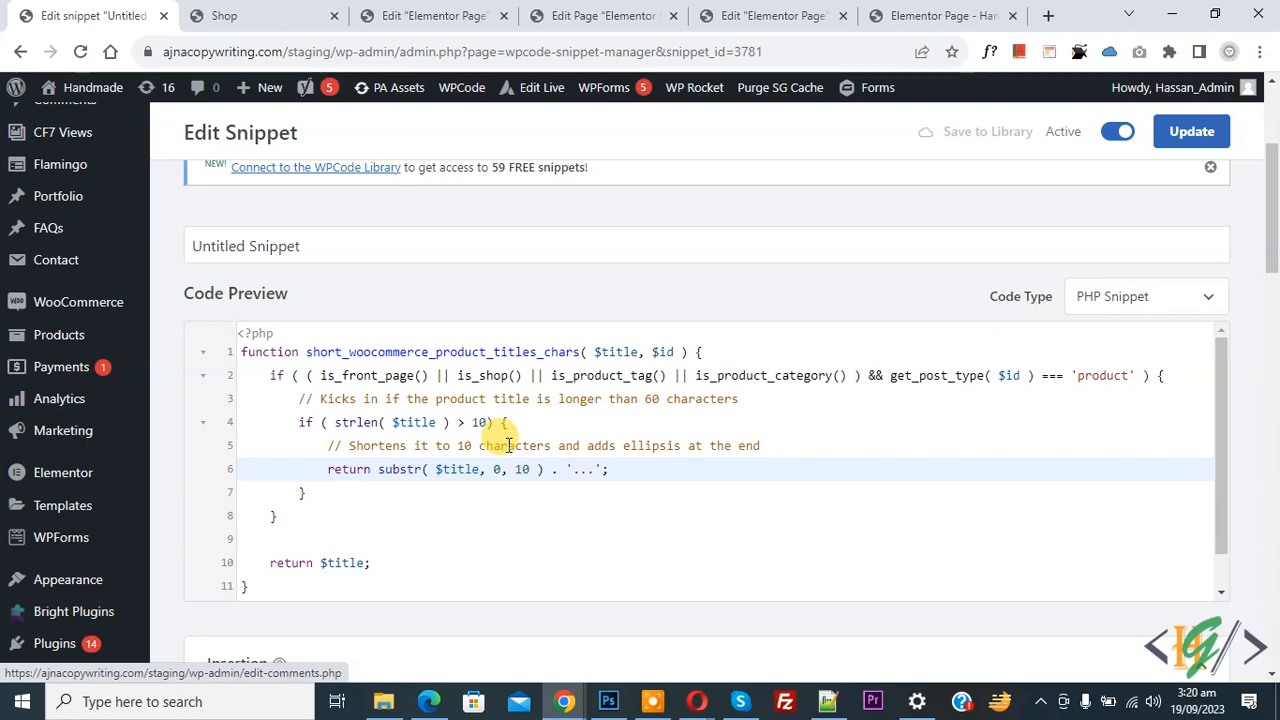
click(264, 16)
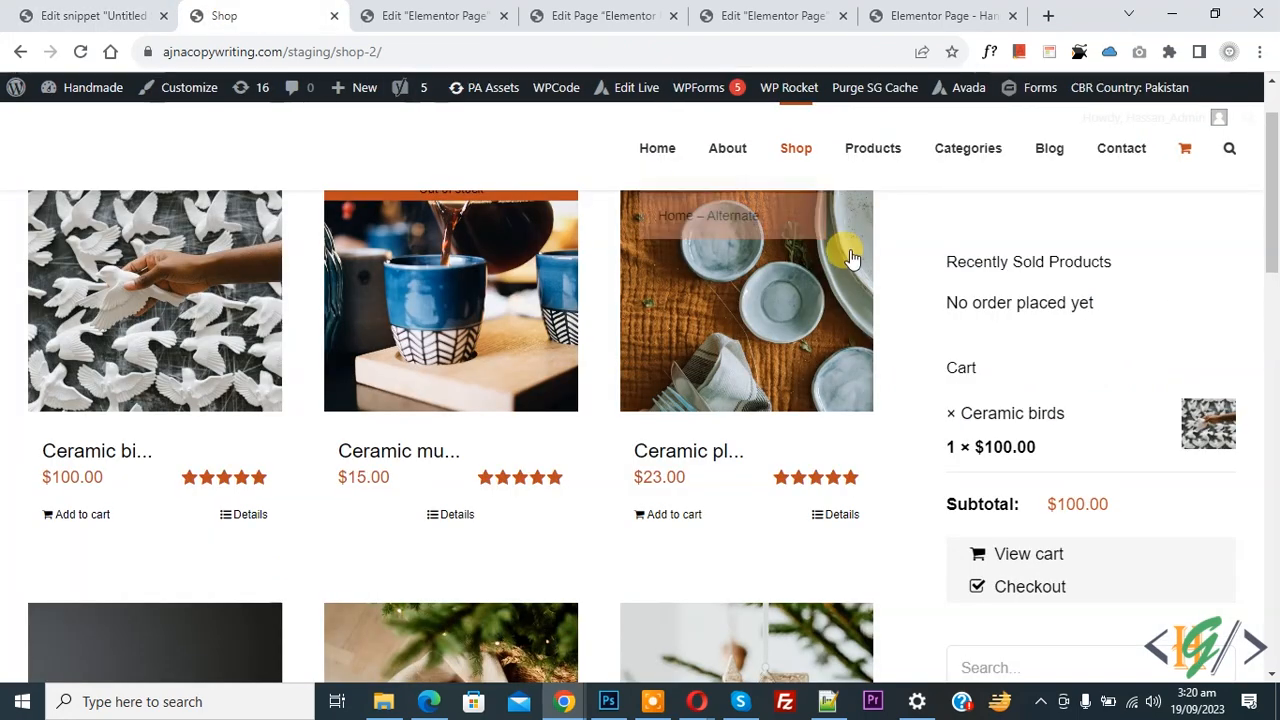
mouse_move(436, 460)
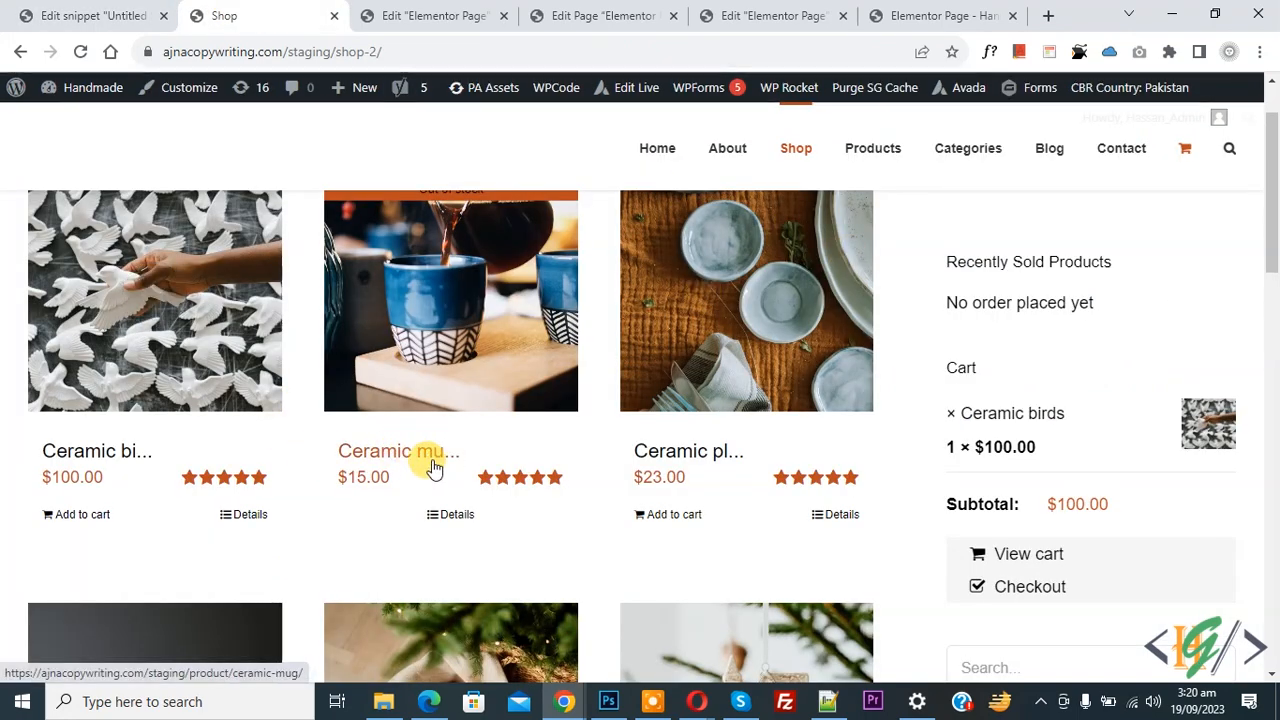
click(90, 16)
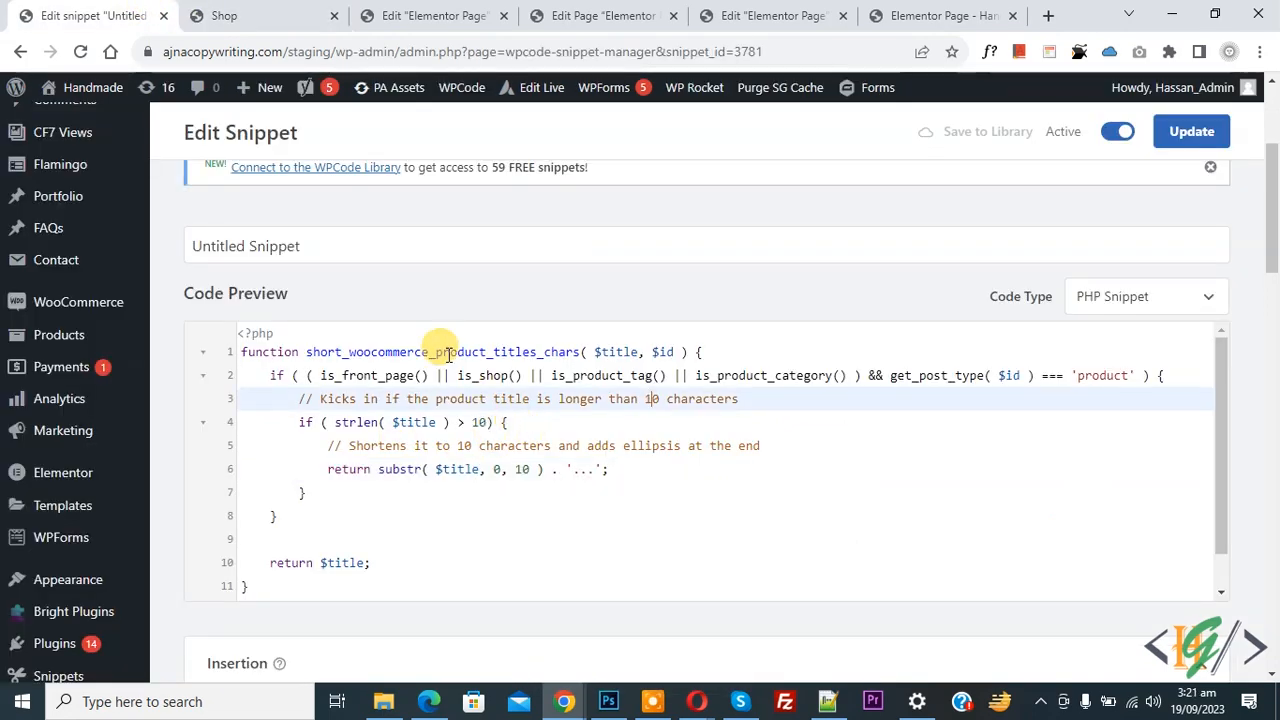
right_click(980, 216)
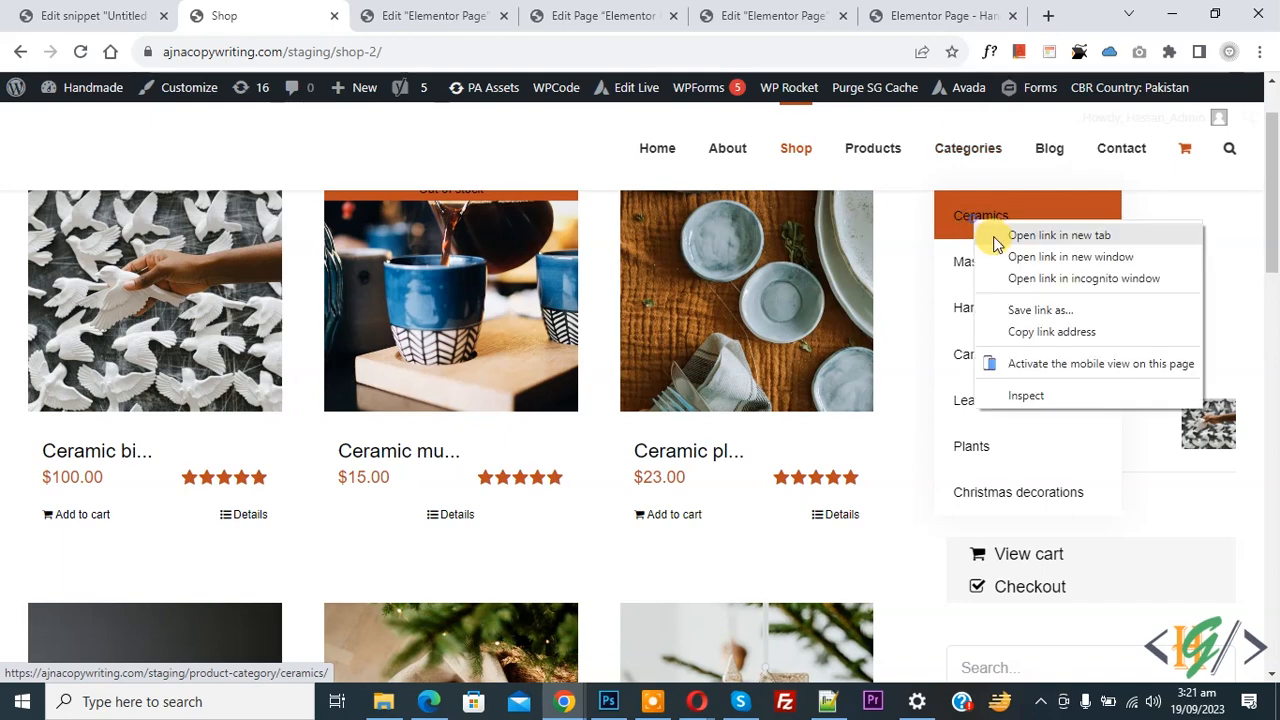
Step: View the Ceramics category in a new tab to confirm truncated titles, then return to the editor
click(1060, 236)
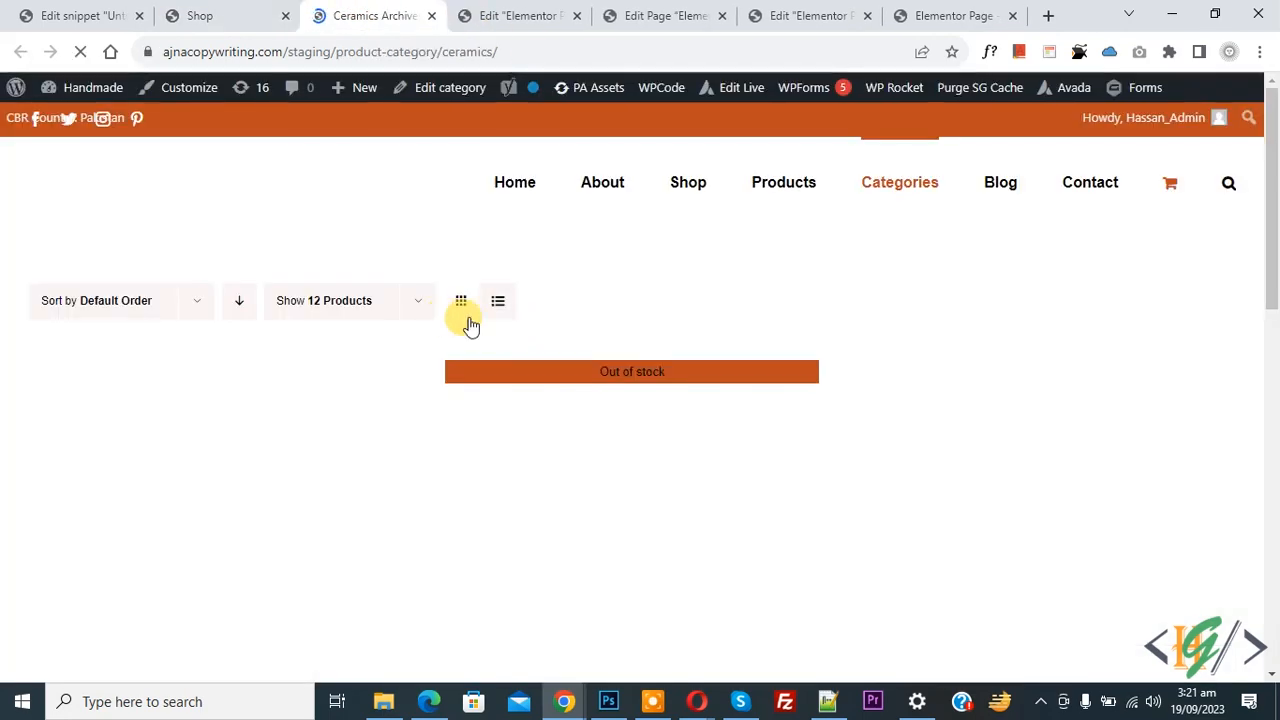
scroll(down, 3)
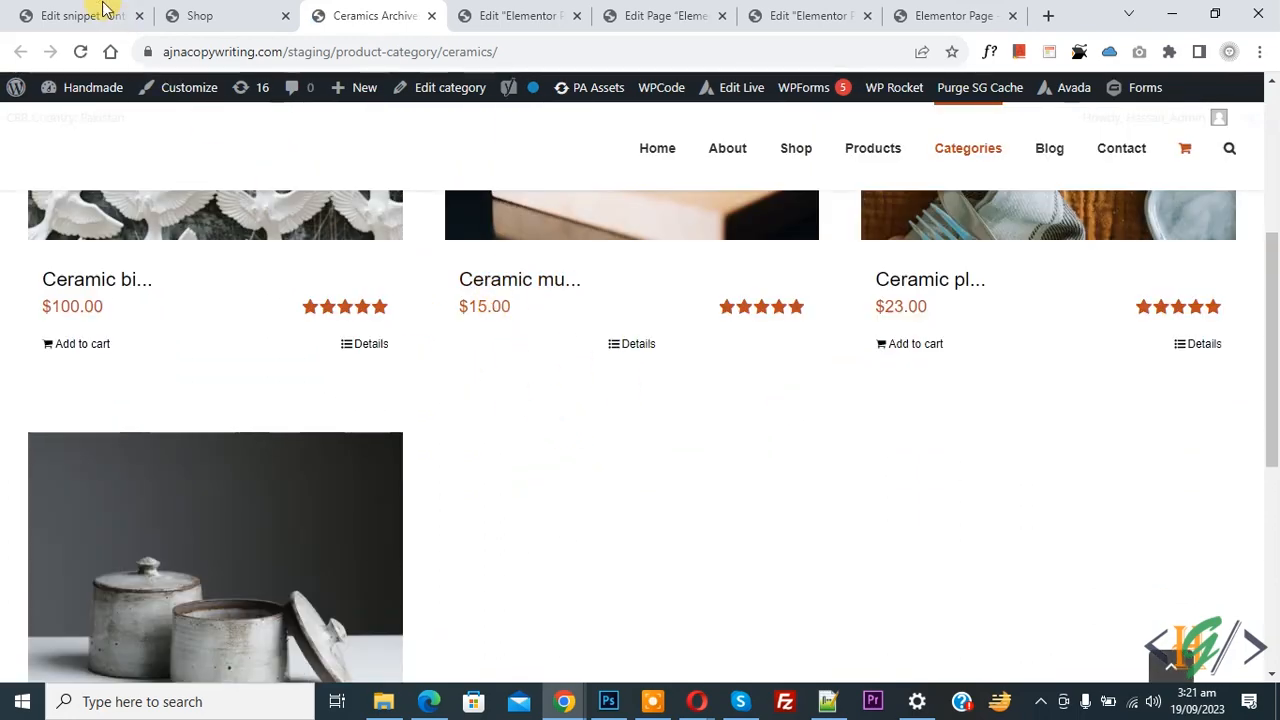
click(80, 16)
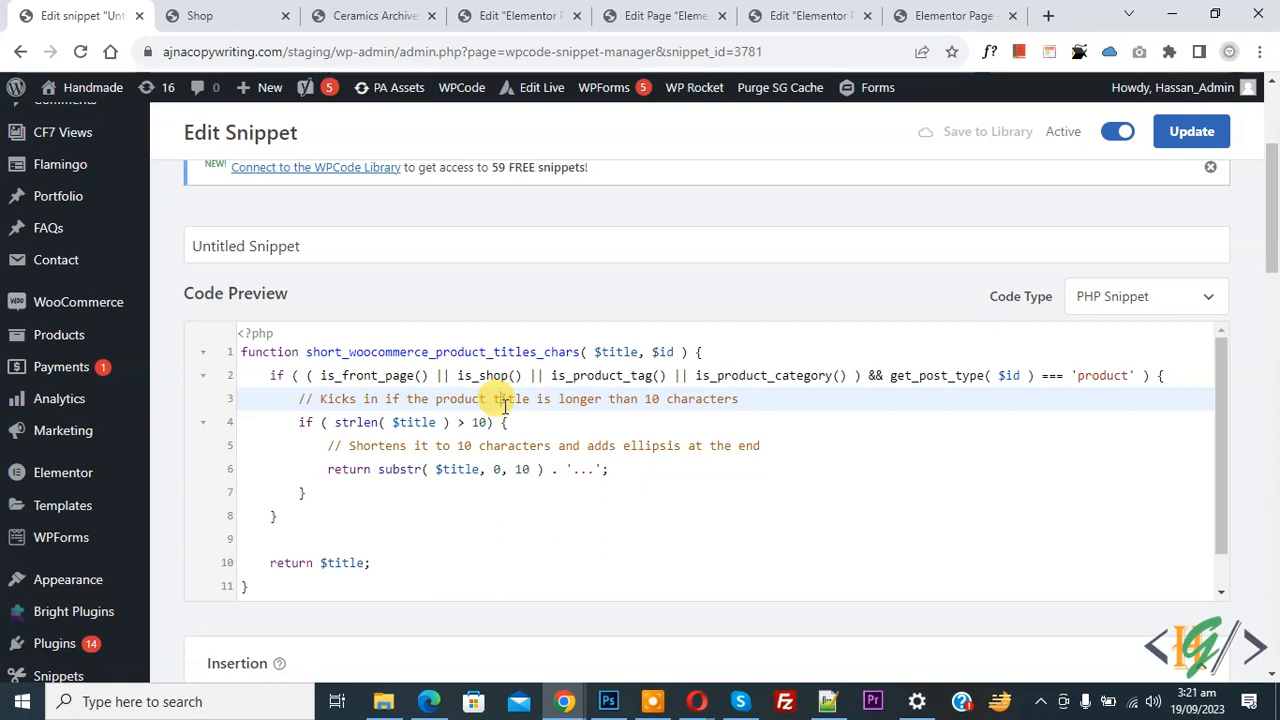